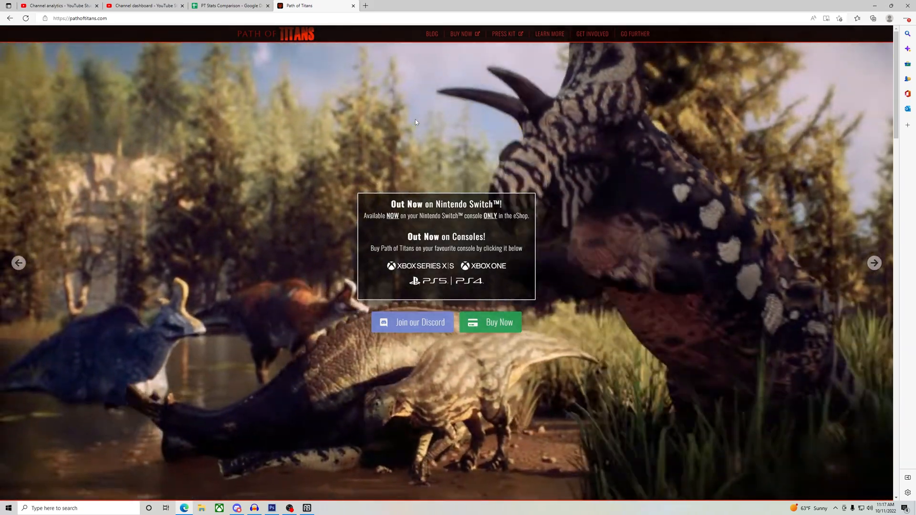
- Join the Path of Titans Discord server and view its #role-setup channel
click(875, 263)
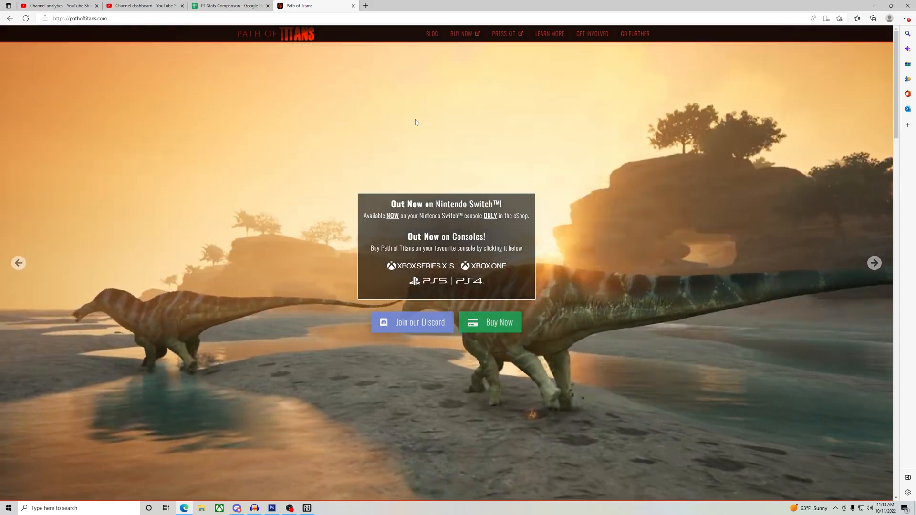
click(874, 263)
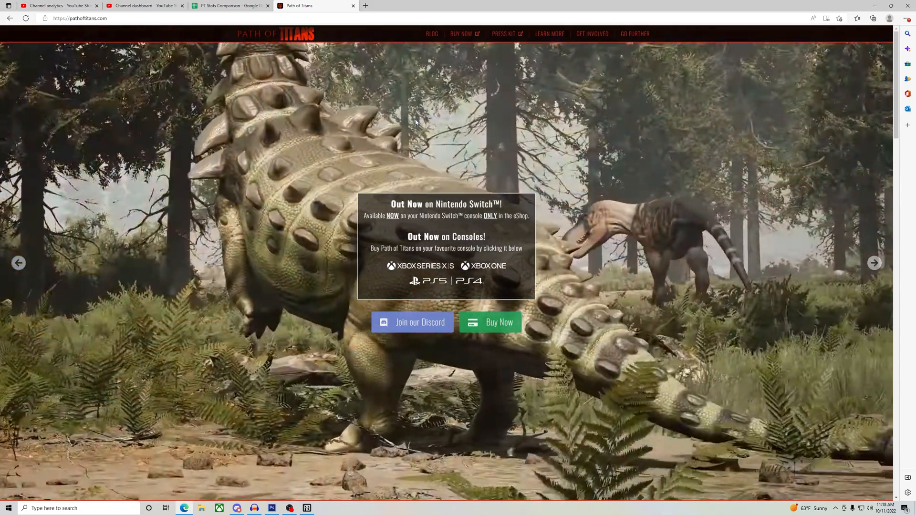
click(874, 263)
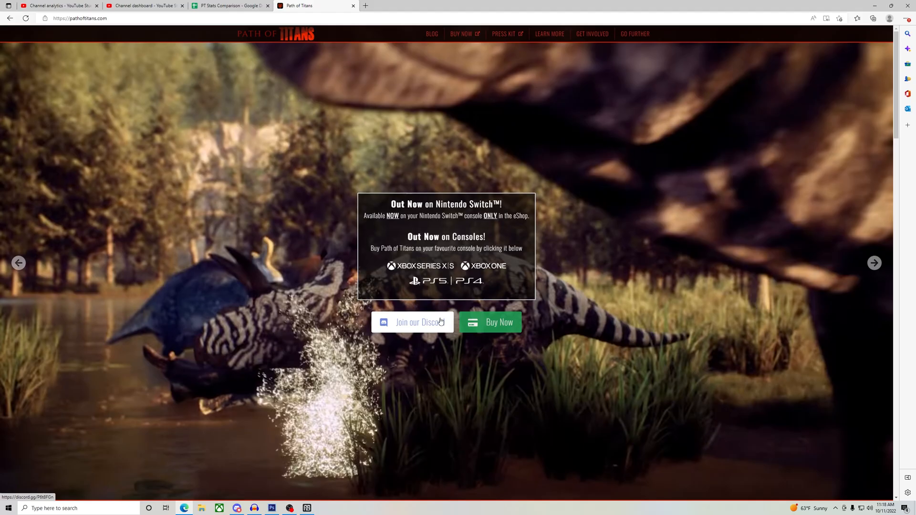
click(874, 263)
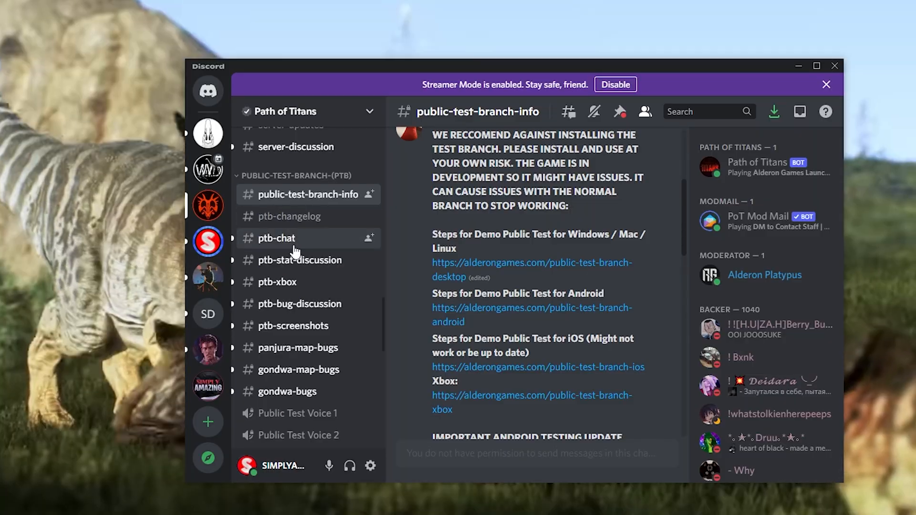
click(281, 261)
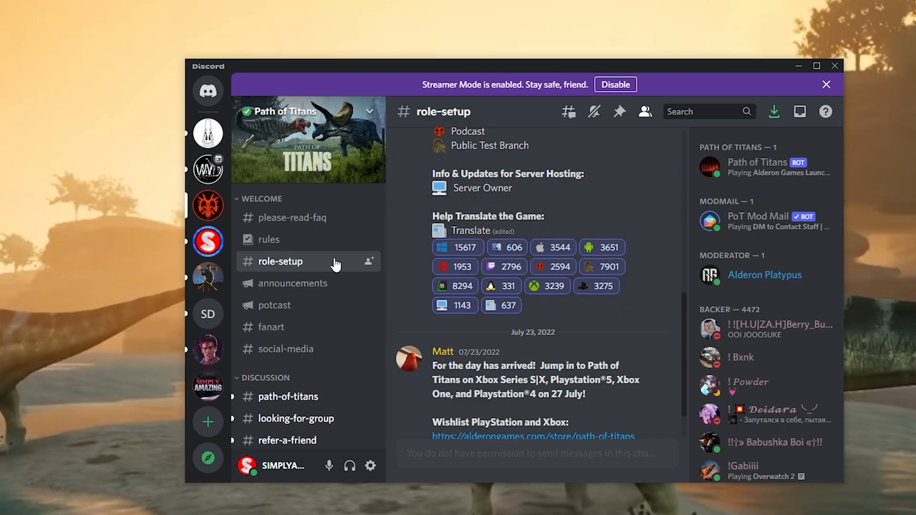
scroll(up, 3)
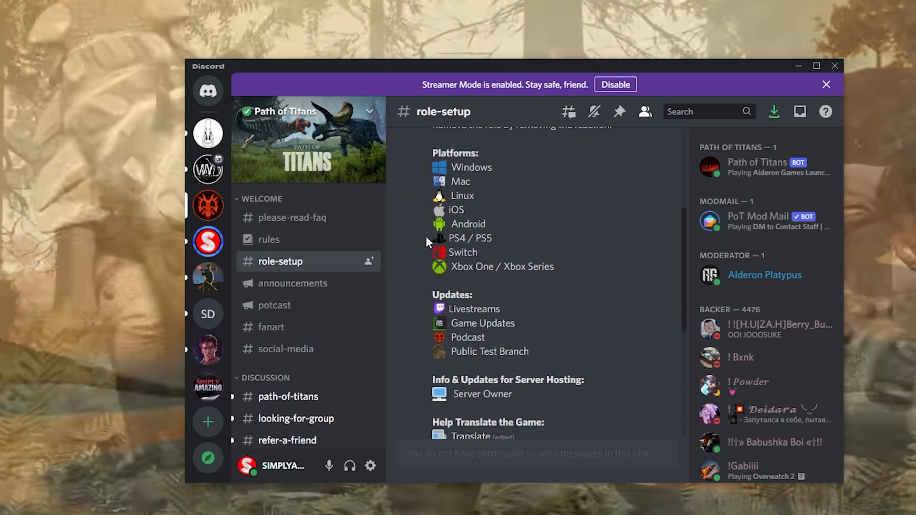
scroll(down, 3)
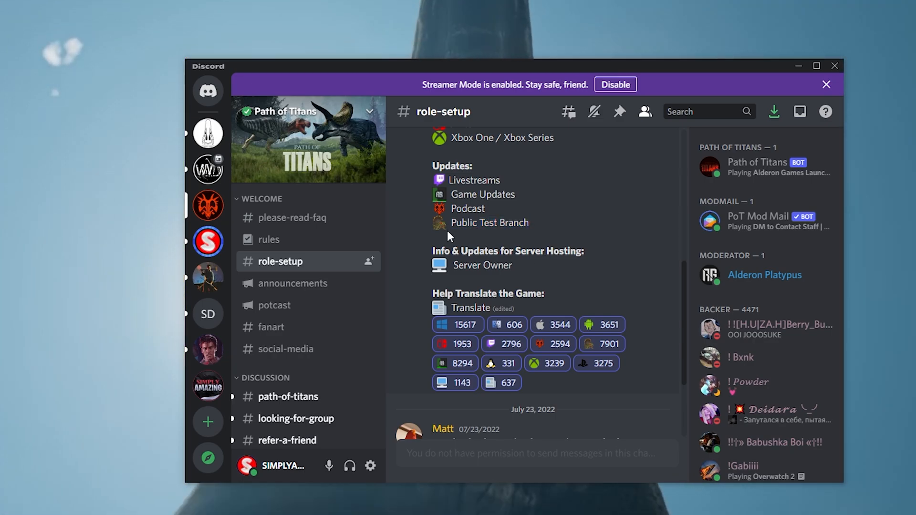
mouse_move(440, 228)
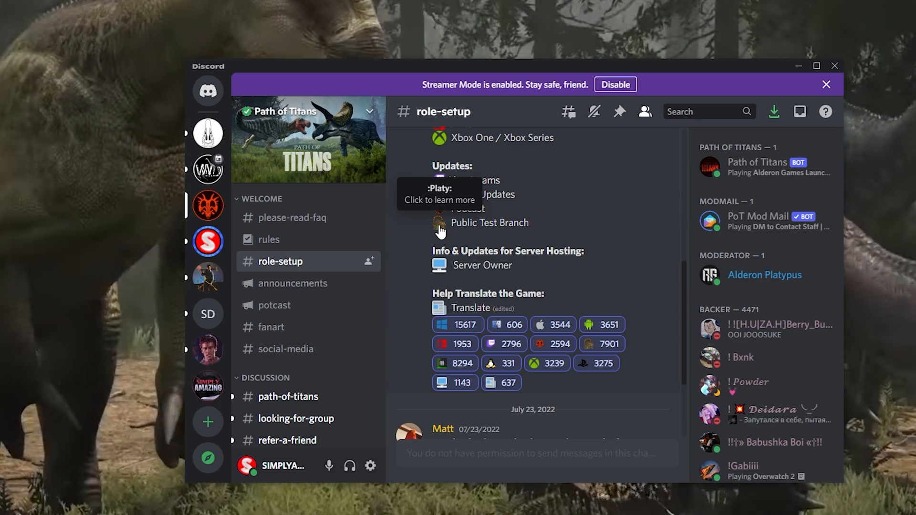
mouse_move(602, 344)
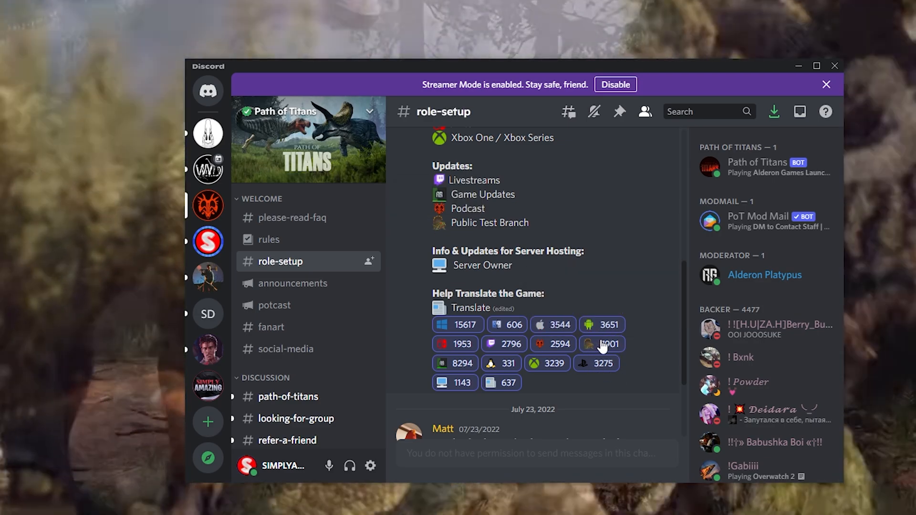
mouse_move(602, 345)
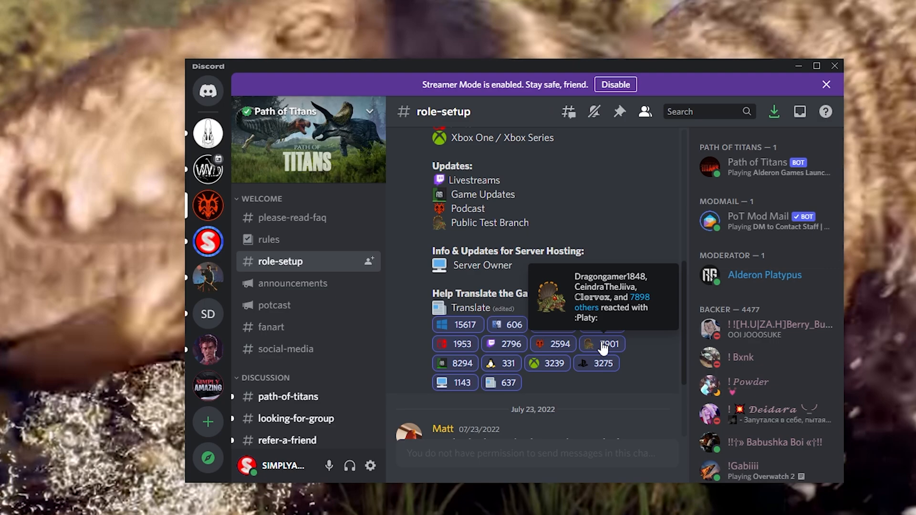
mouse_move(287, 322)
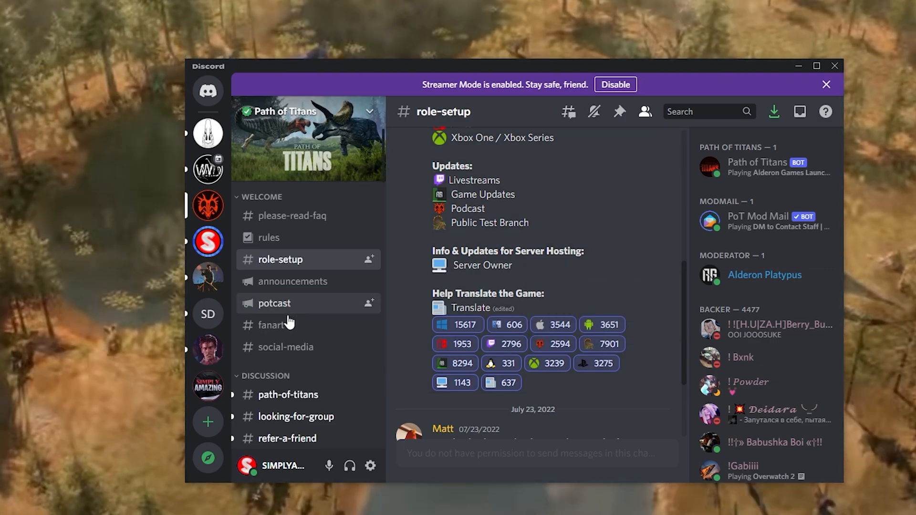
scroll(down, 3)
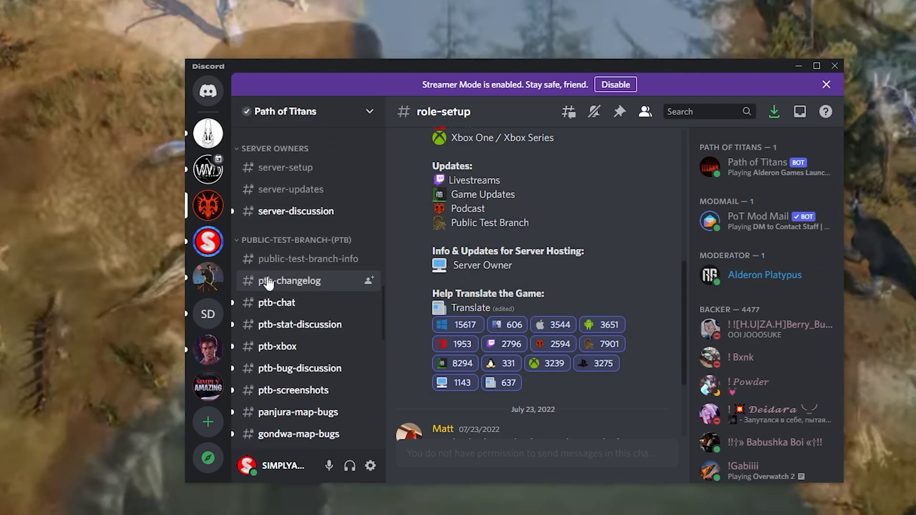
- Show #public-test-branch-info, with the install warning and desktop, Android, iOS and Xbox links
scroll(down, 3)
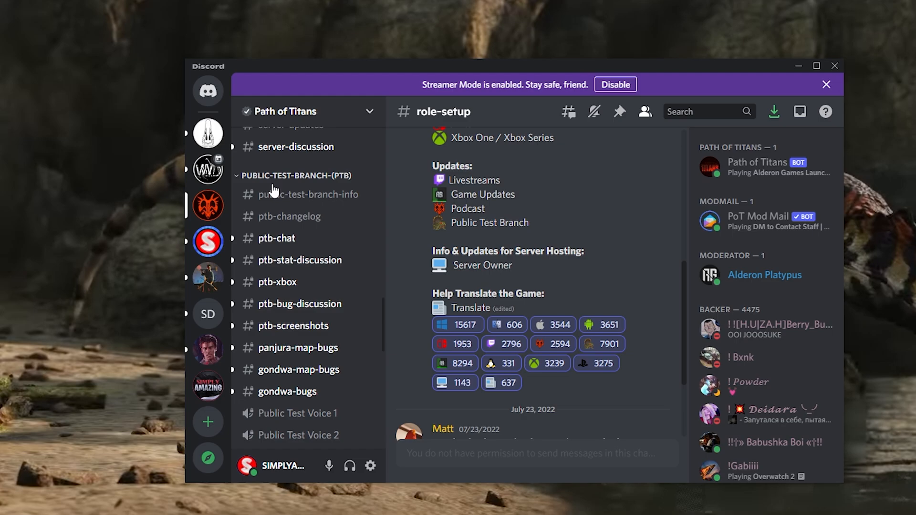
click(308, 194)
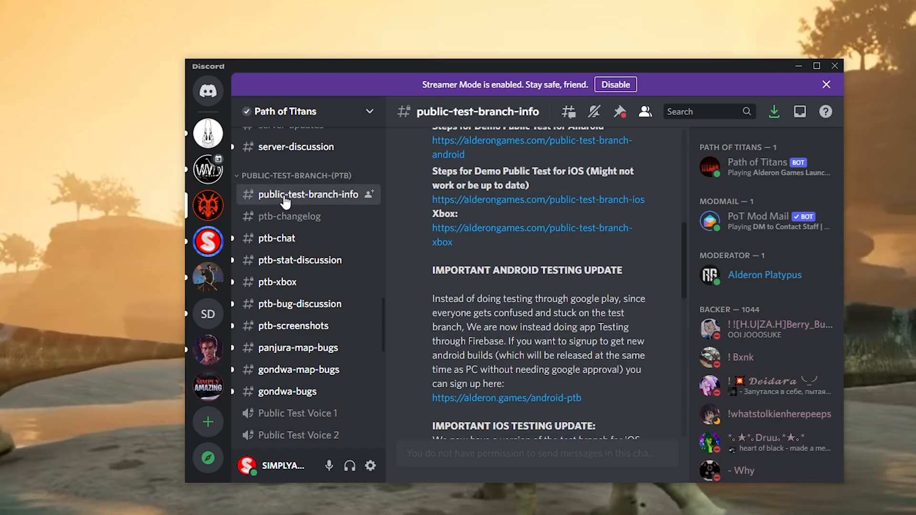
scroll(up, 3)
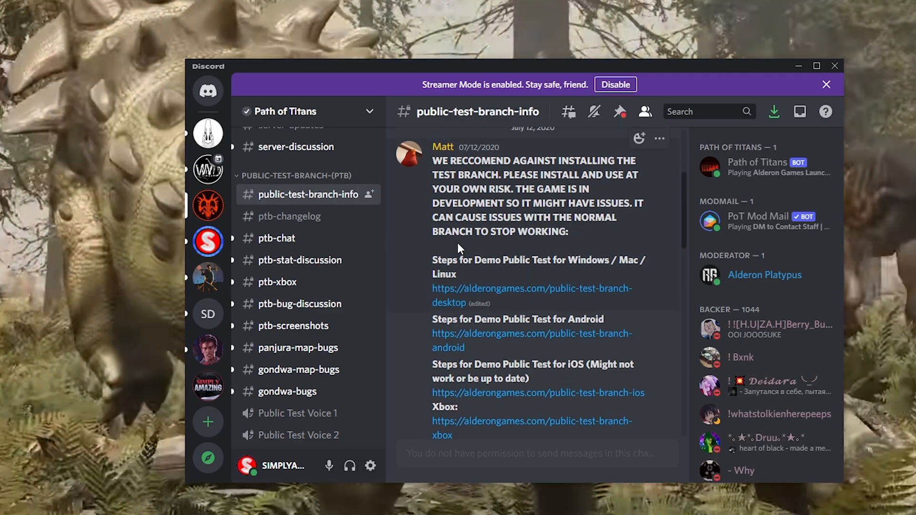
scroll(down, 3)
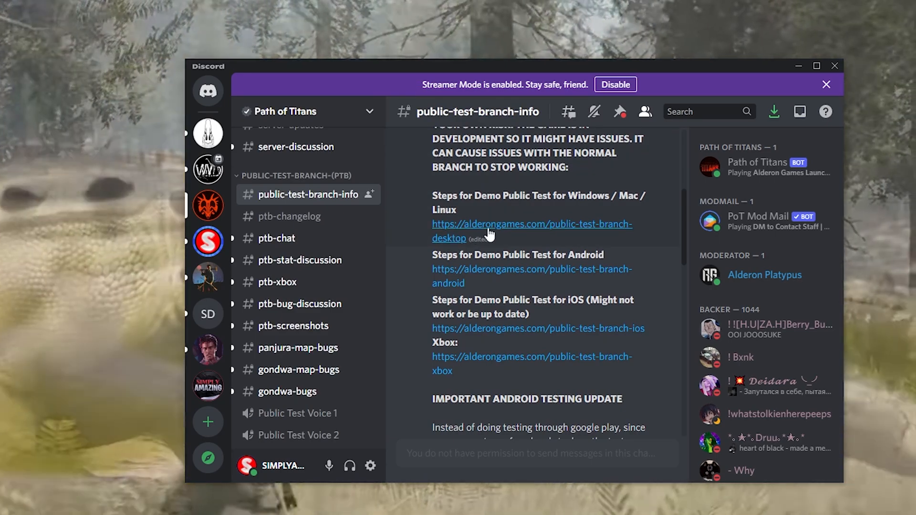
mouse_move(496, 273)
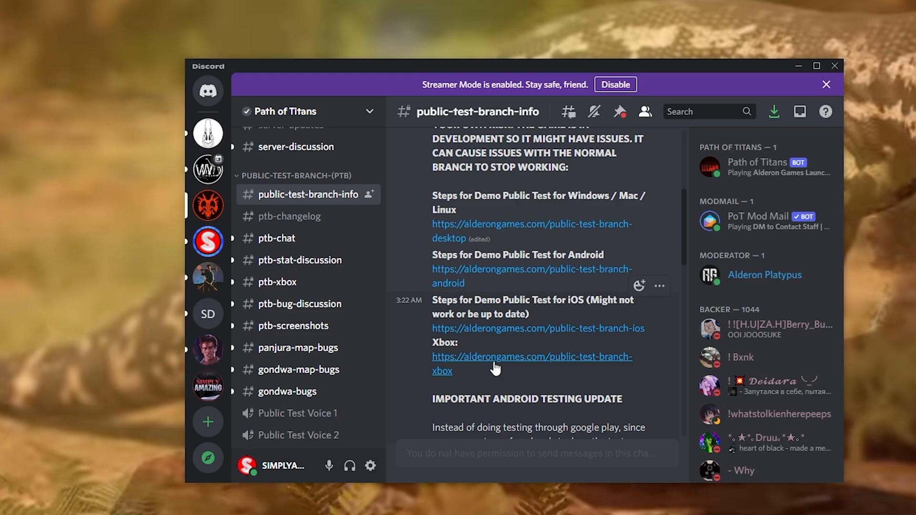
mouse_move(470, 367)
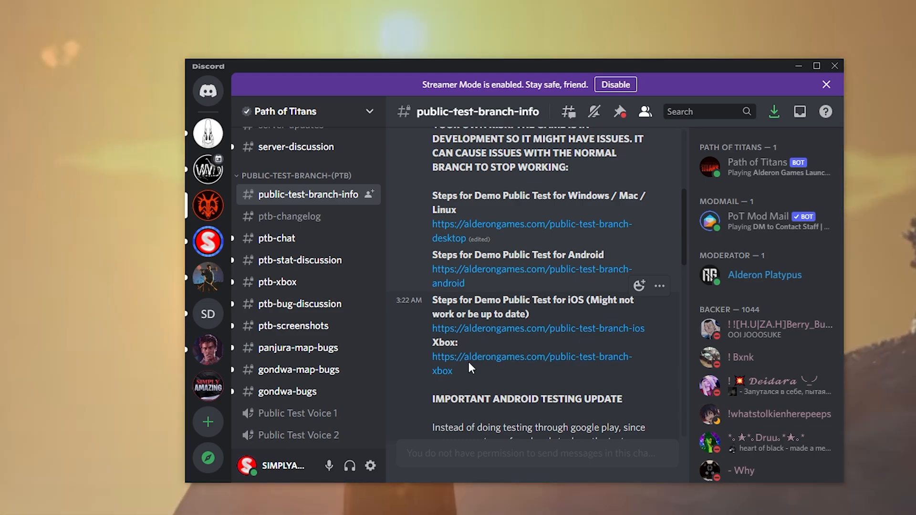
mouse_move(496, 365)
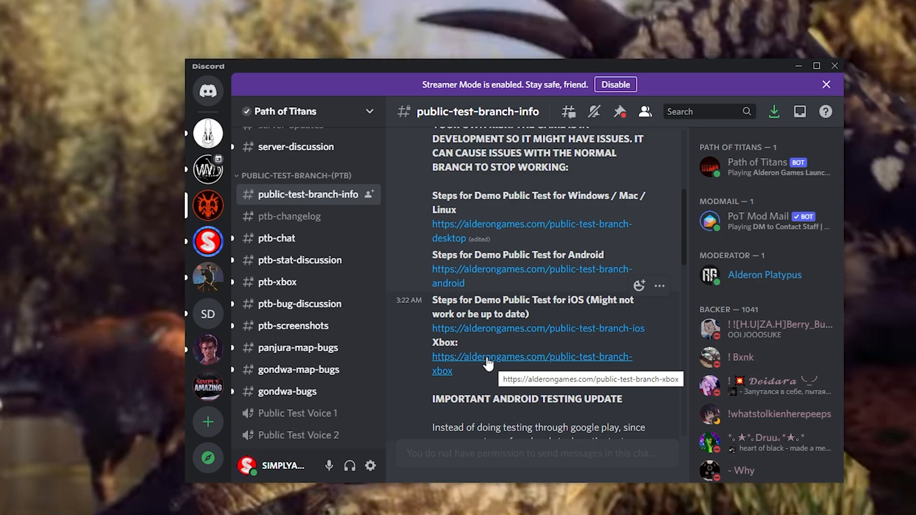
mouse_move(560, 266)
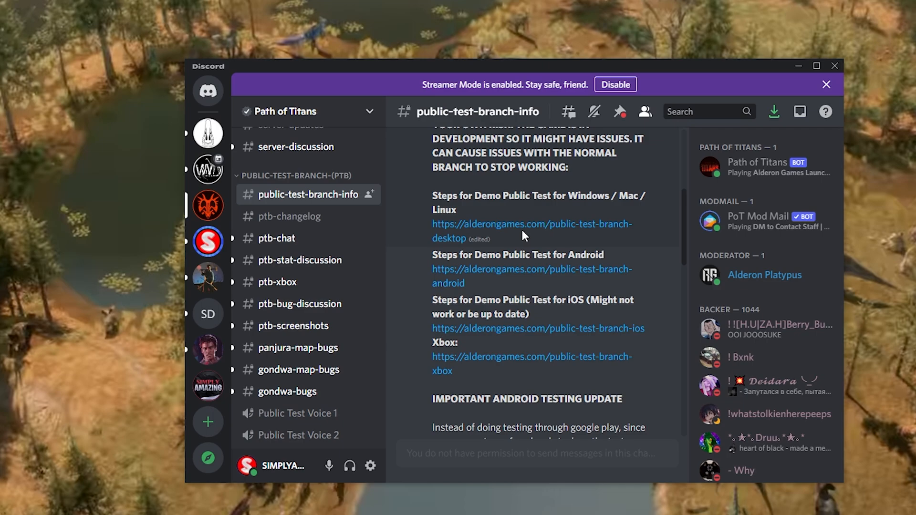
mouse_move(523, 231)
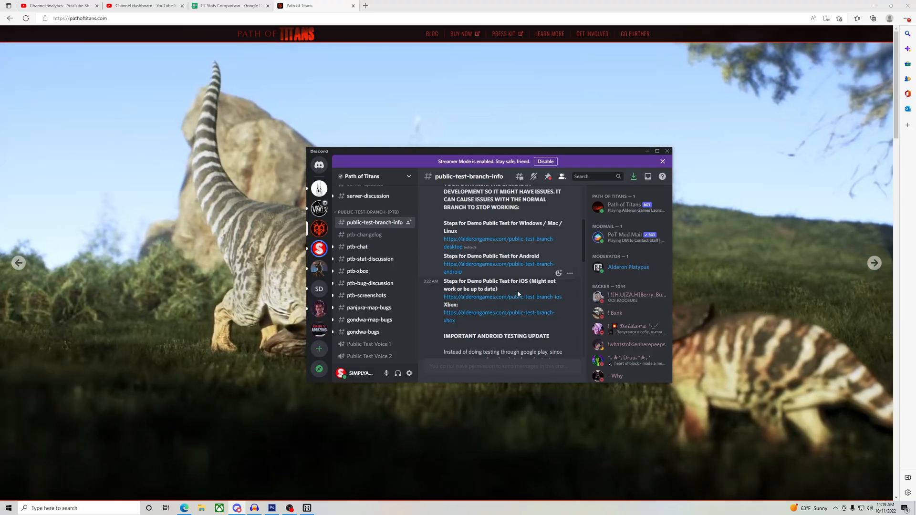
mouse_move(503, 297)
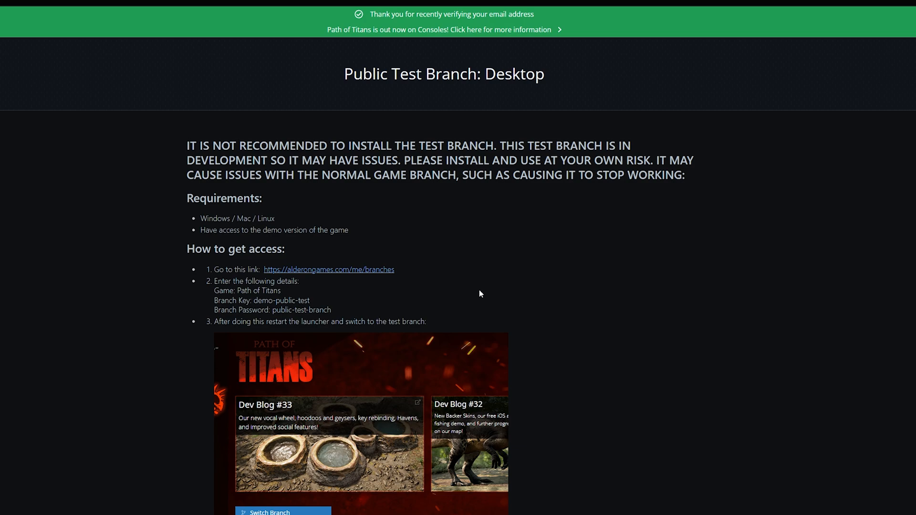
- Read the Public Test Branch: Desktop page for requirements, access steps, branch key and password
scroll(down, 3)
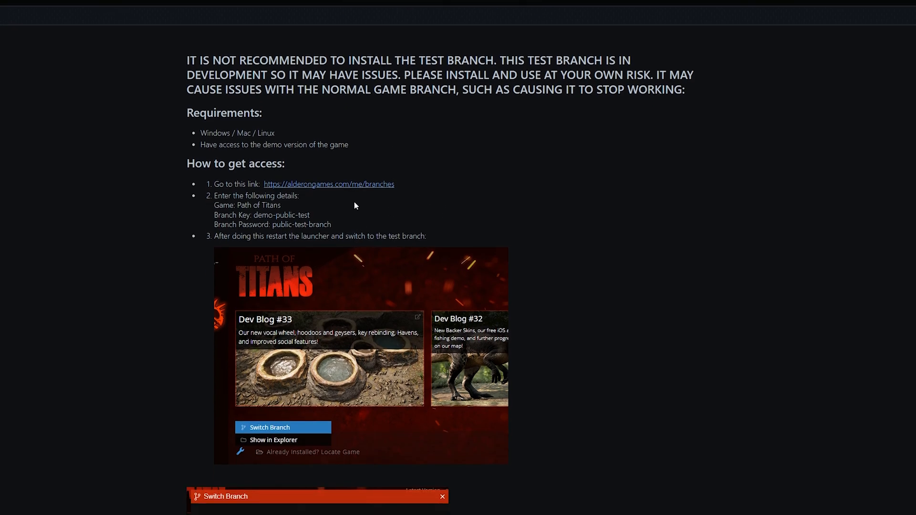
mouse_move(354, 205)
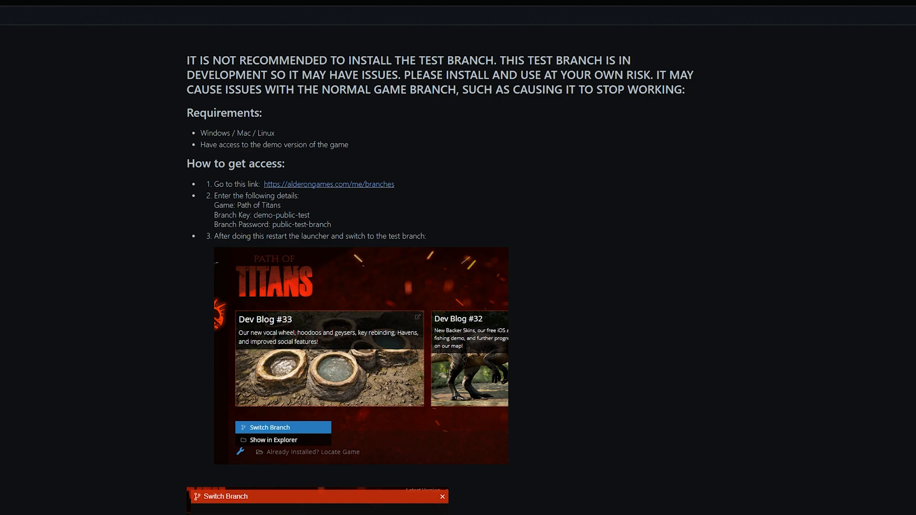
double_click(301, 225)
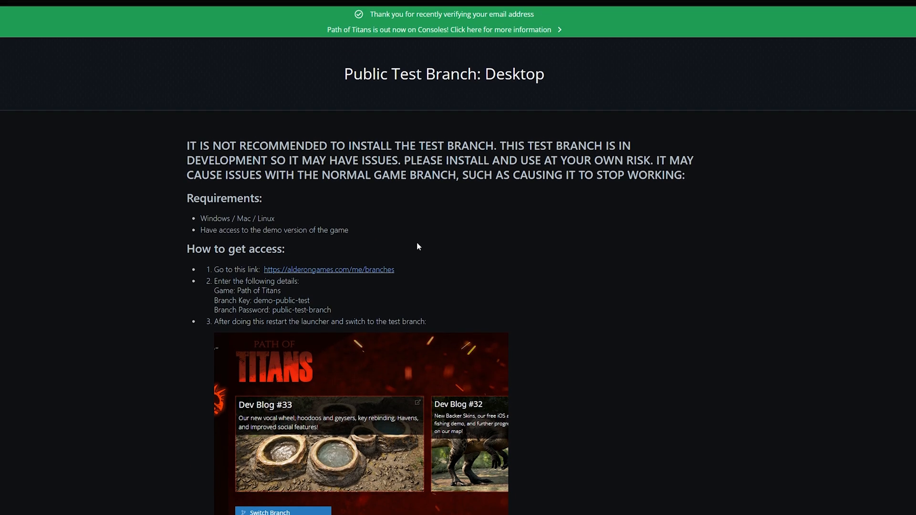
click(329, 269)
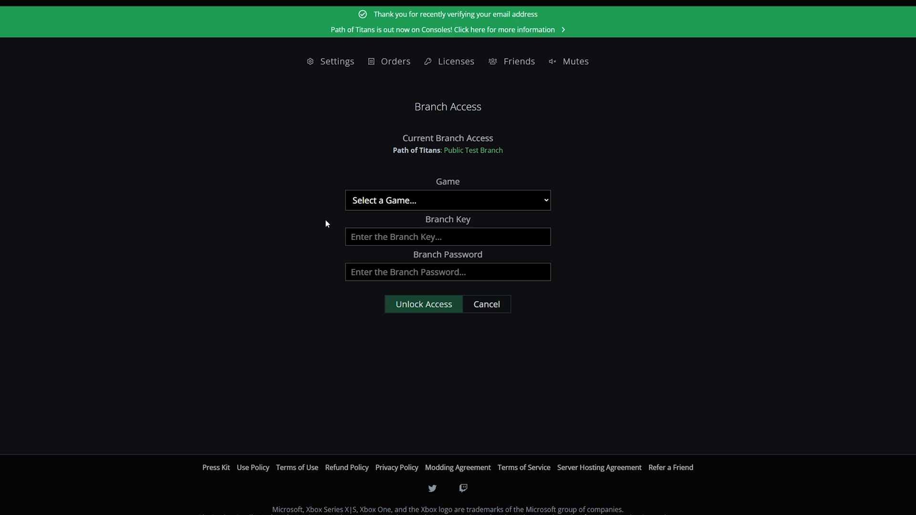
mouse_move(287, 203)
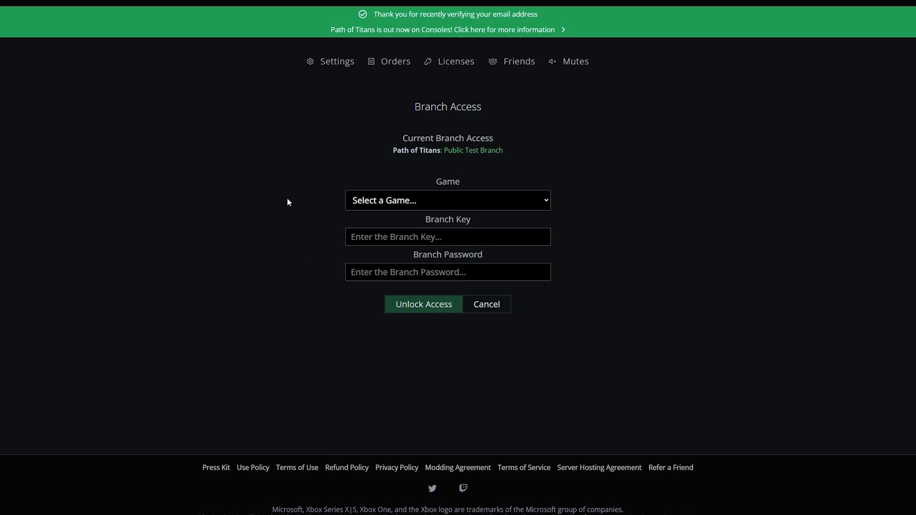
mouse_move(880, 4)
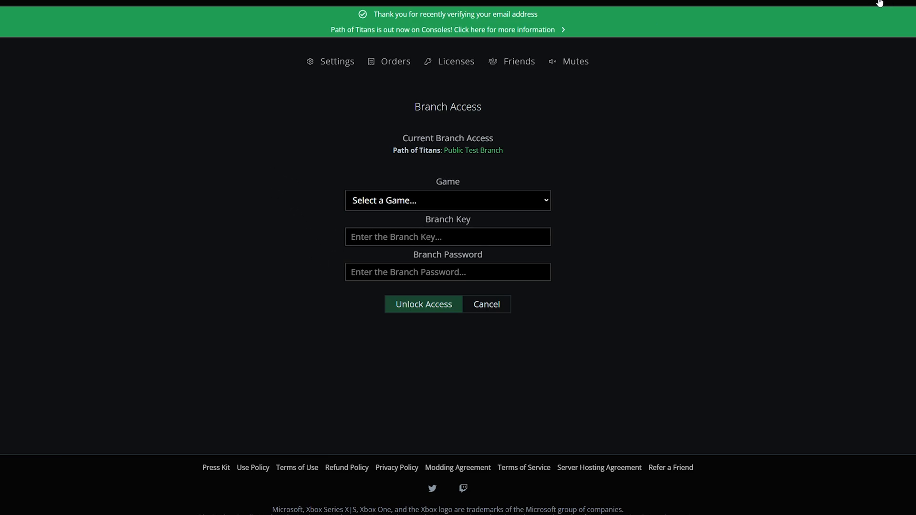
mouse_move(706, 133)
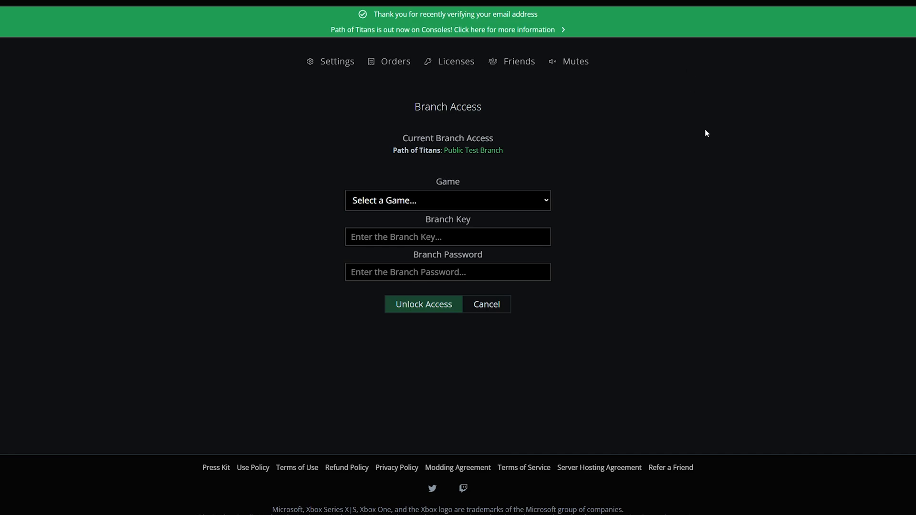
mouse_move(677, 114)
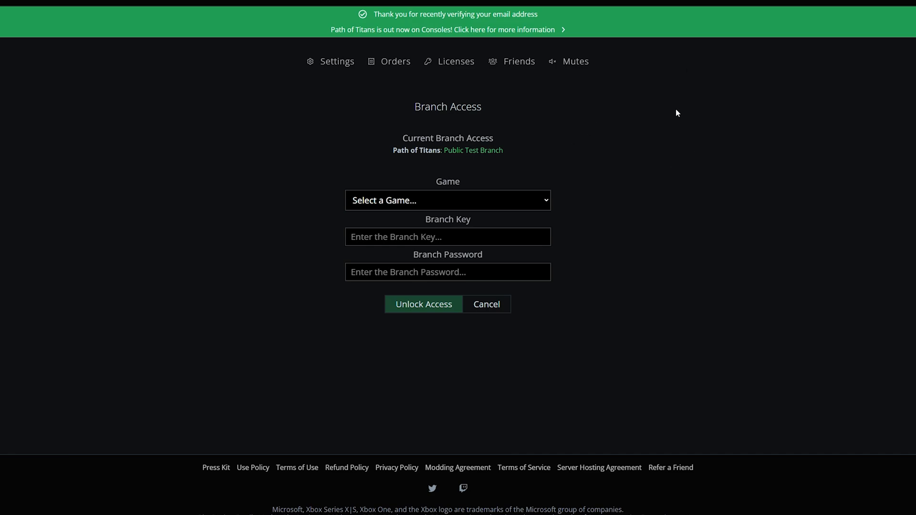
mouse_move(590, 193)
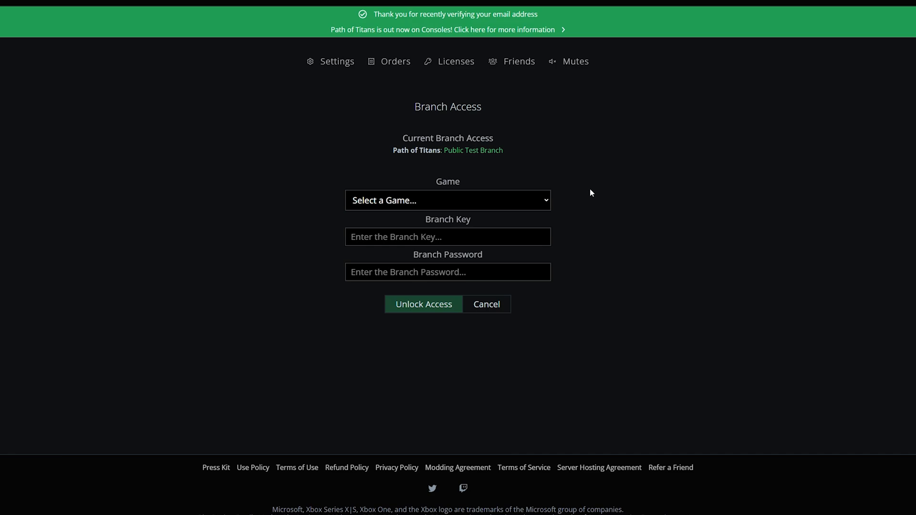
mouse_move(453, 169)
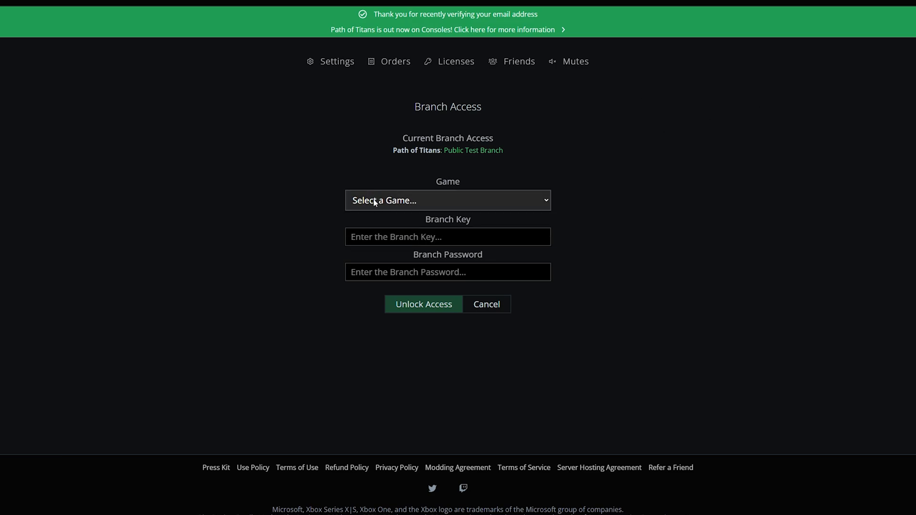
click(448, 200)
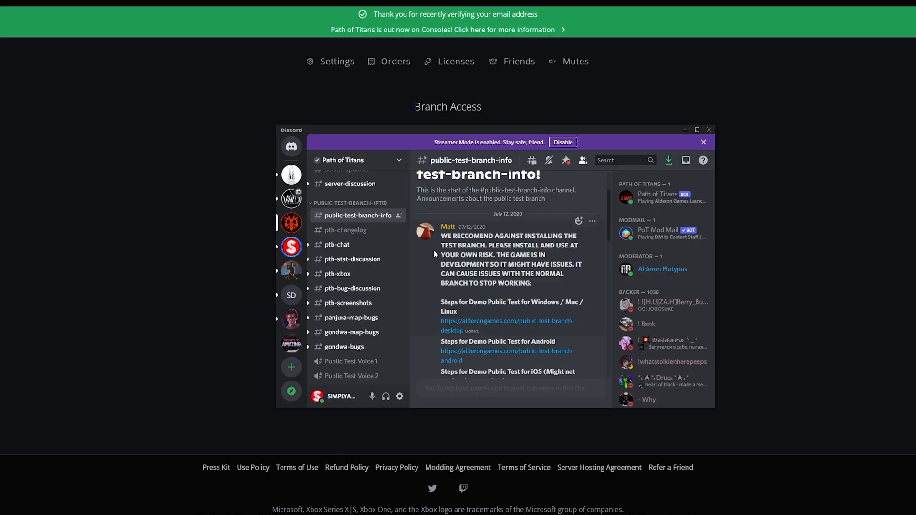
- Copy the desktop branch password, then submit Path of Titans branch key and password to unlock
click(507, 326)
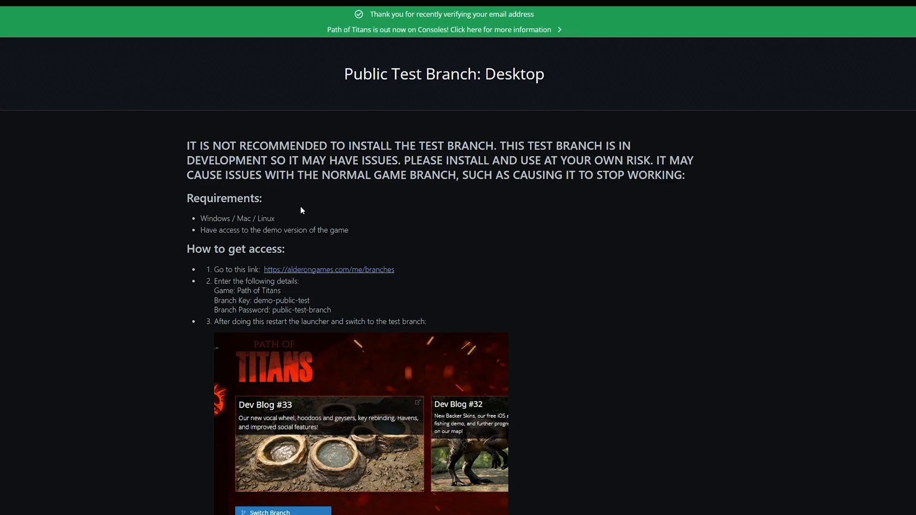
double_click(281, 301)
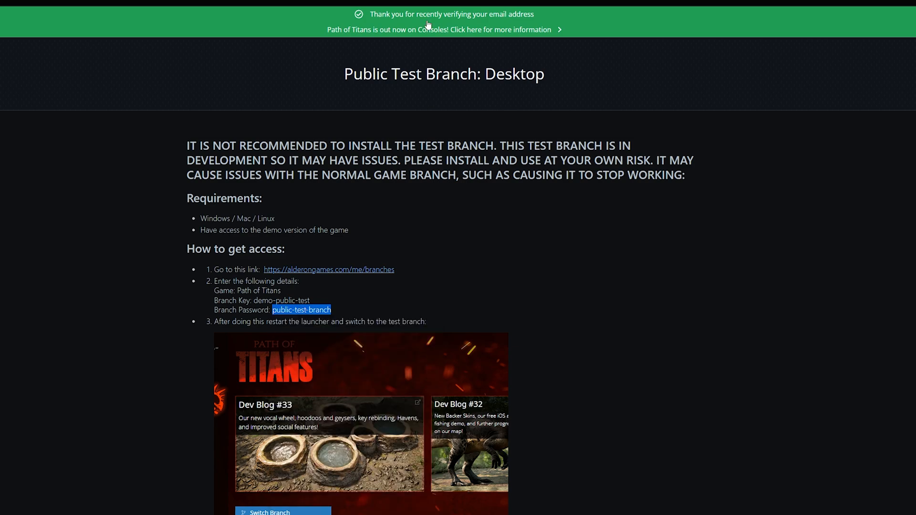
click(329, 269)
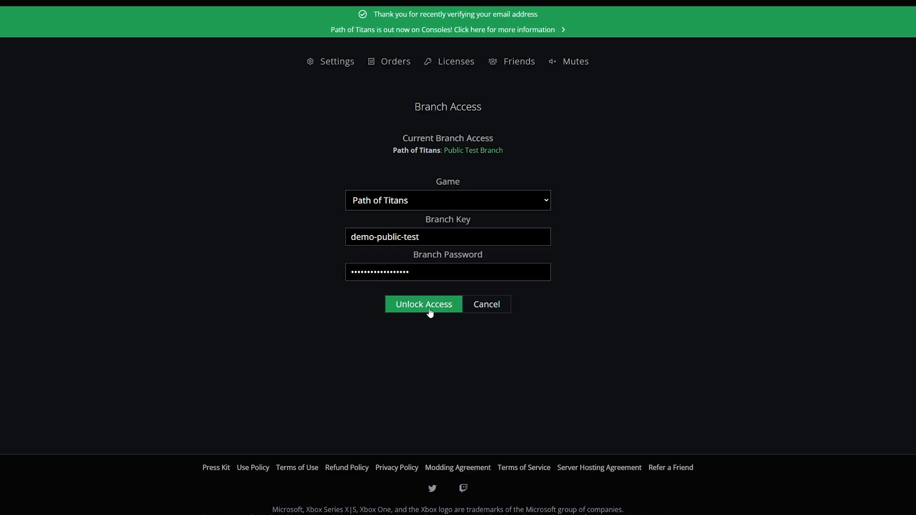
click(424, 304)
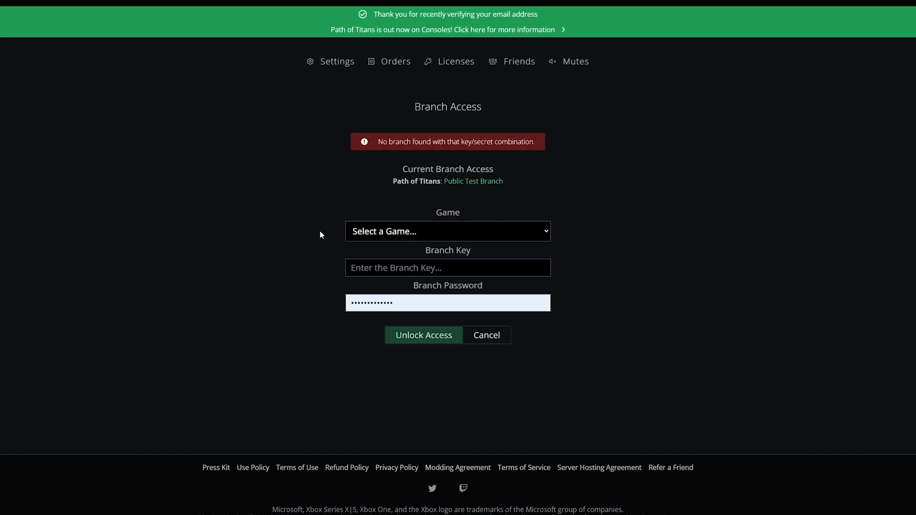
mouse_move(374, 180)
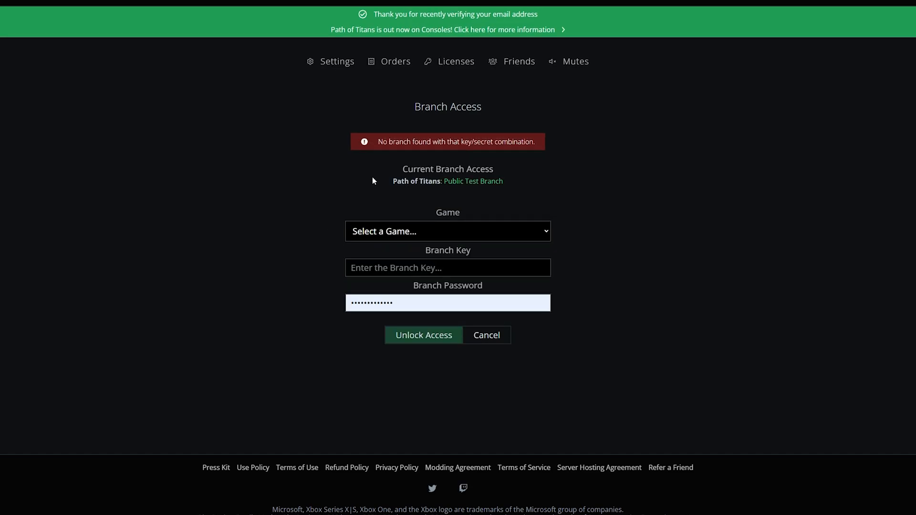
mouse_move(373, 158)
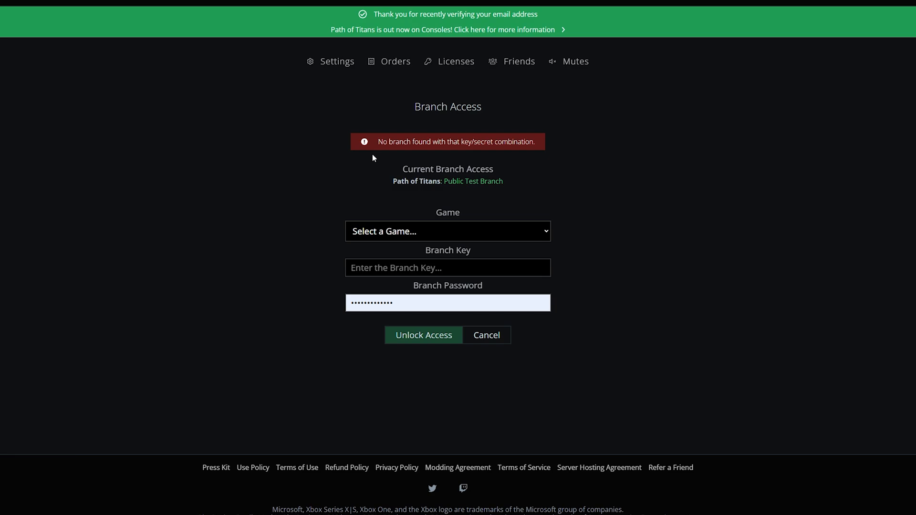
mouse_move(490, 149)
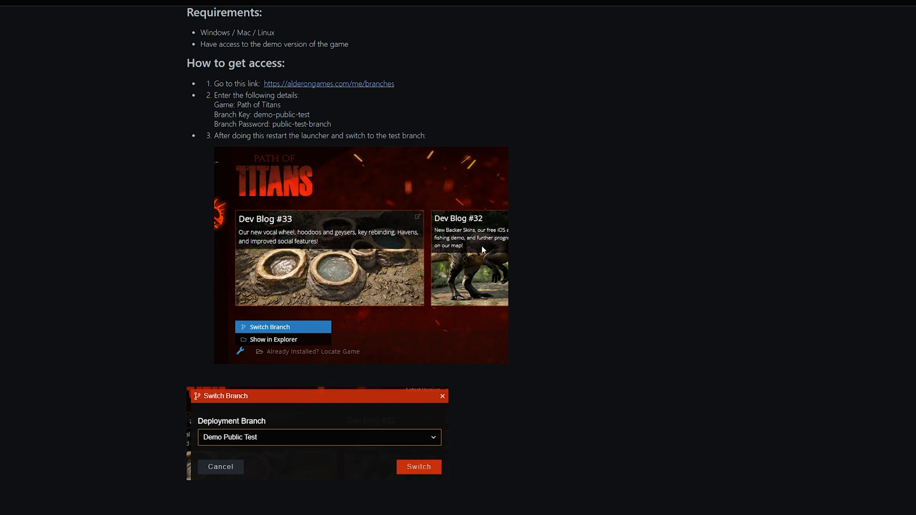
- Scroll up to the launcher step showing Switch Branch to Demo Public Test
scroll(up, 3)
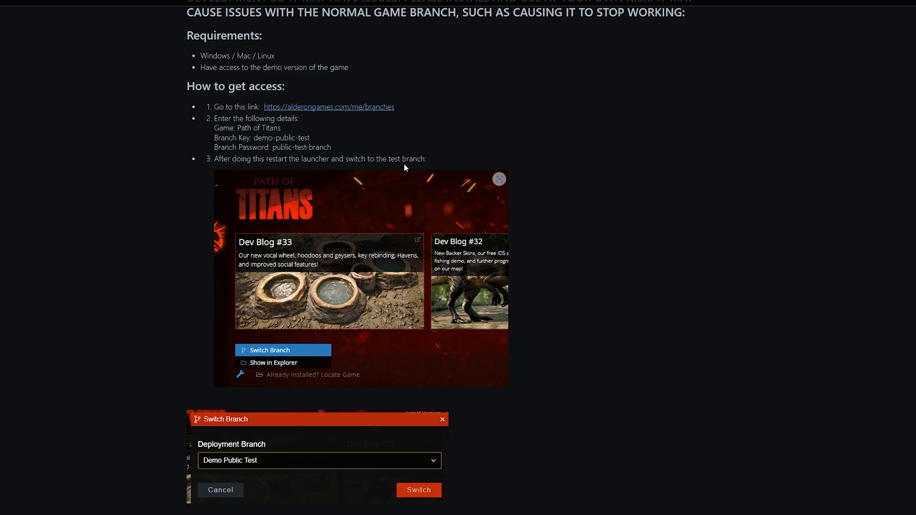
mouse_move(348, 264)
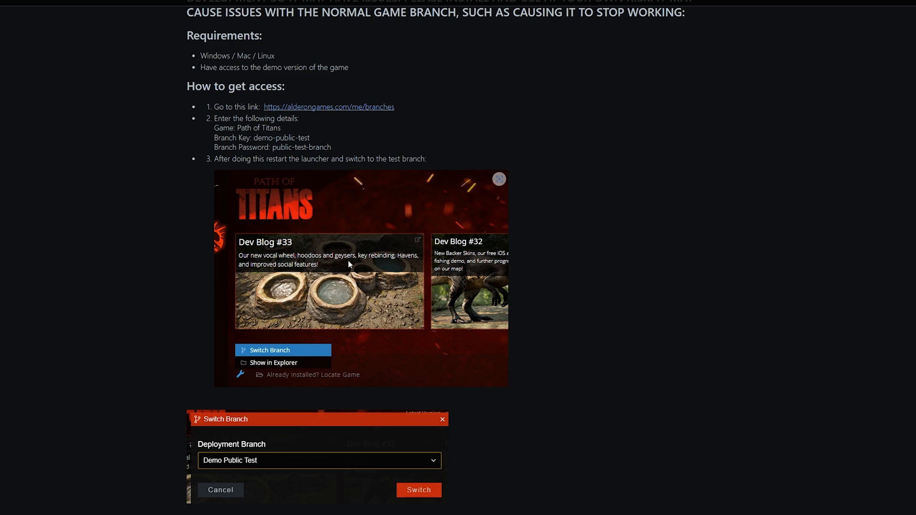
mouse_move(341, 309)
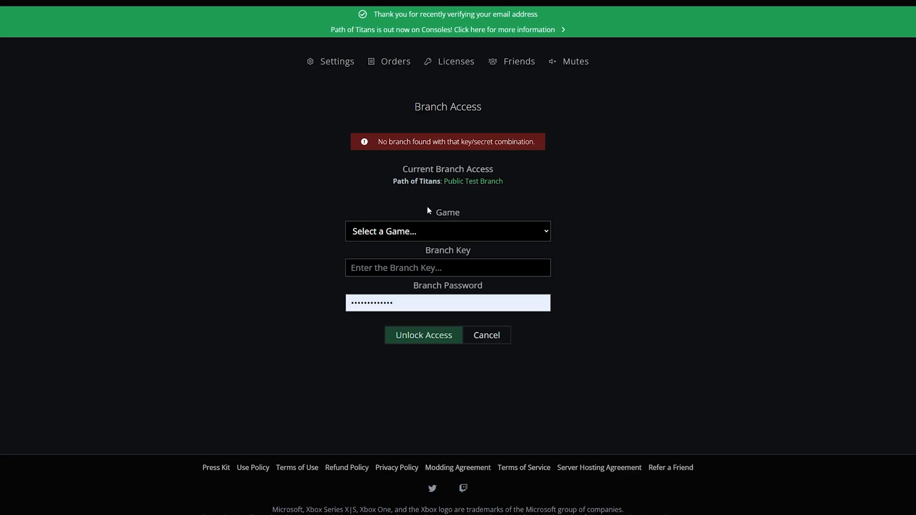
mouse_move(471, 156)
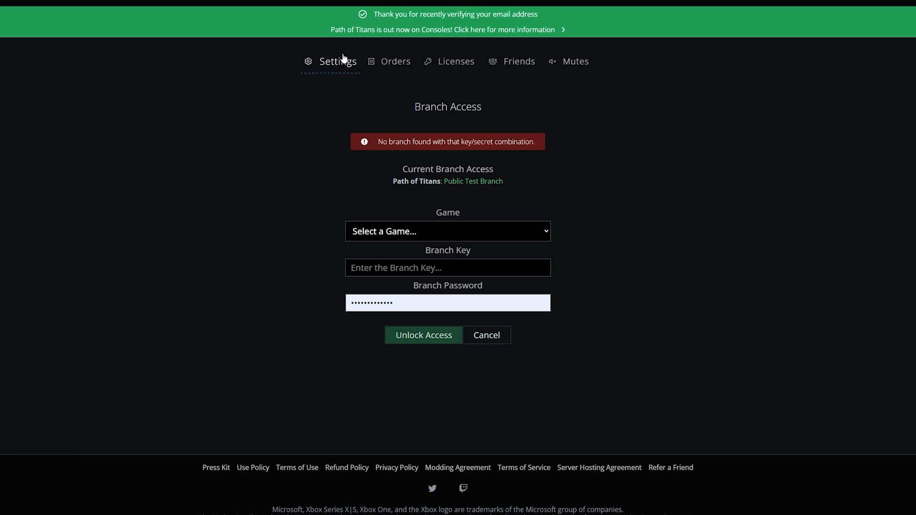
mouse_move(456, 61)
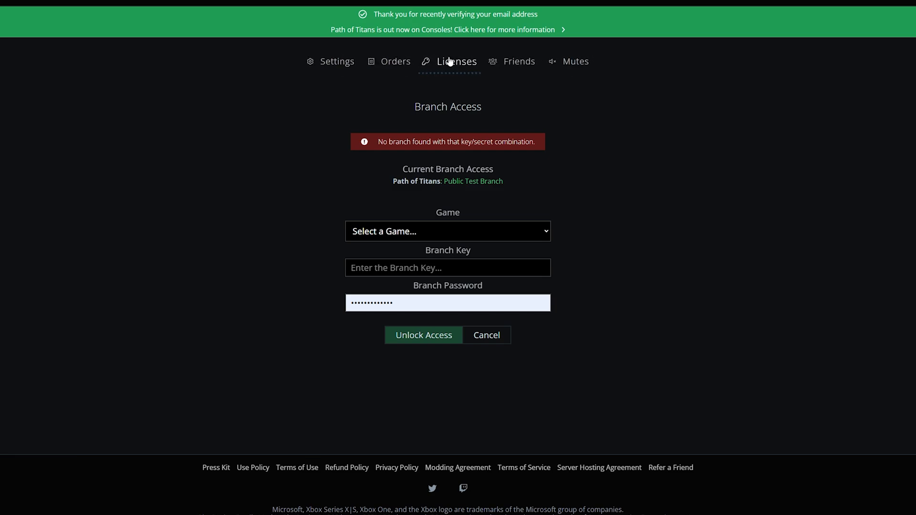
- Go to the account Licenses page with key activation and Windows, macOS, Linux launcher downloads
click(457, 62)
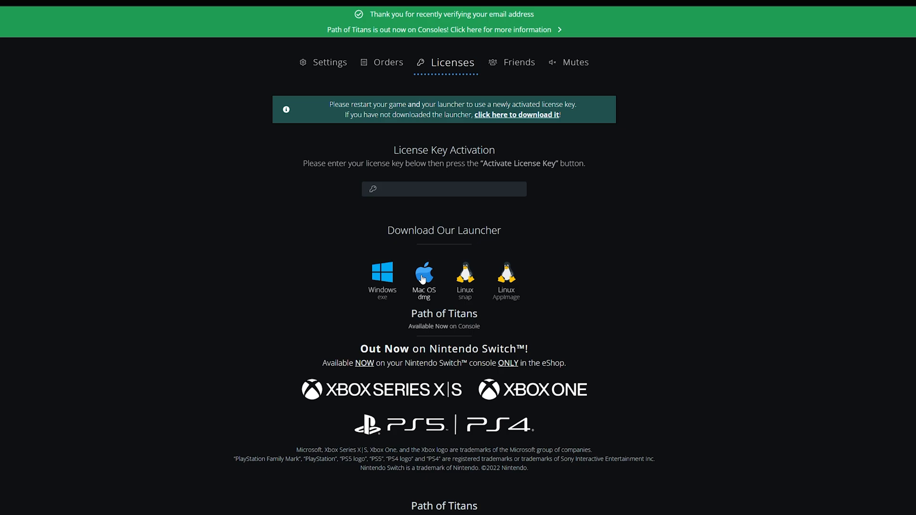
mouse_move(382, 273)
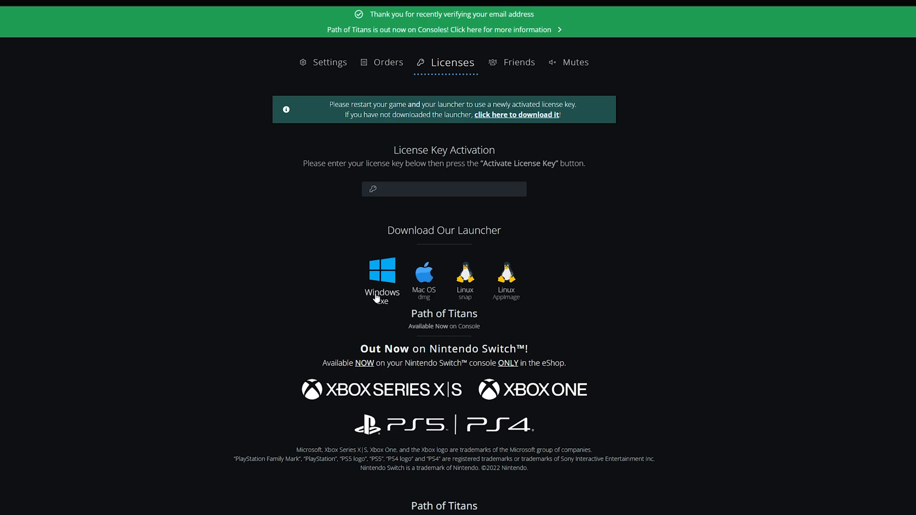
mouse_move(464, 286)
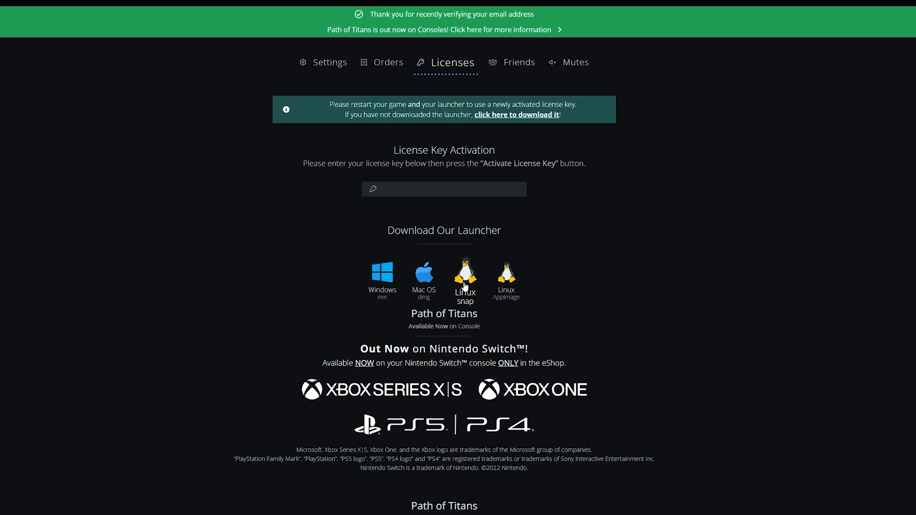
mouse_move(383, 275)
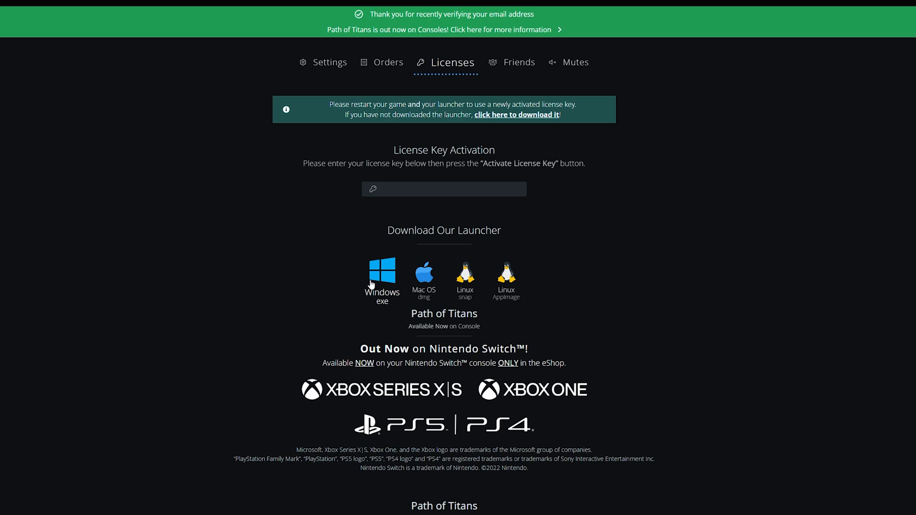
mouse_move(379, 277)
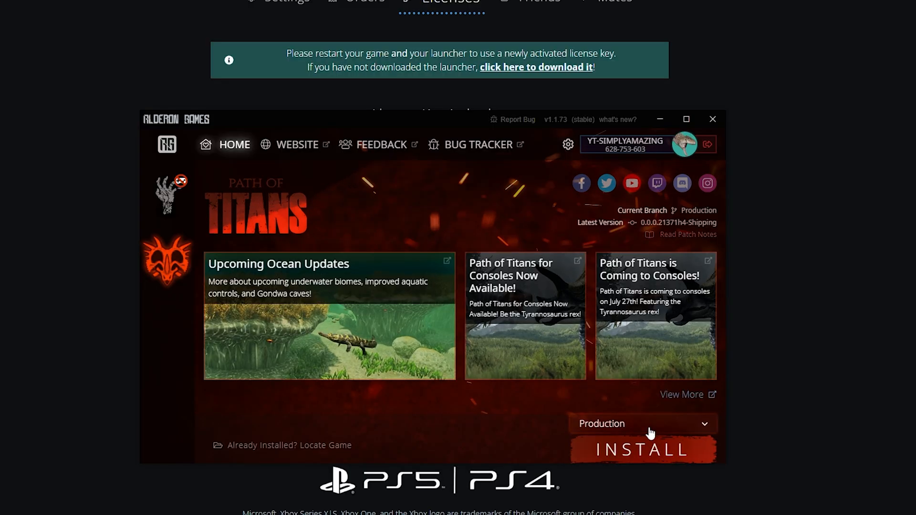
mouse_move(646, 426)
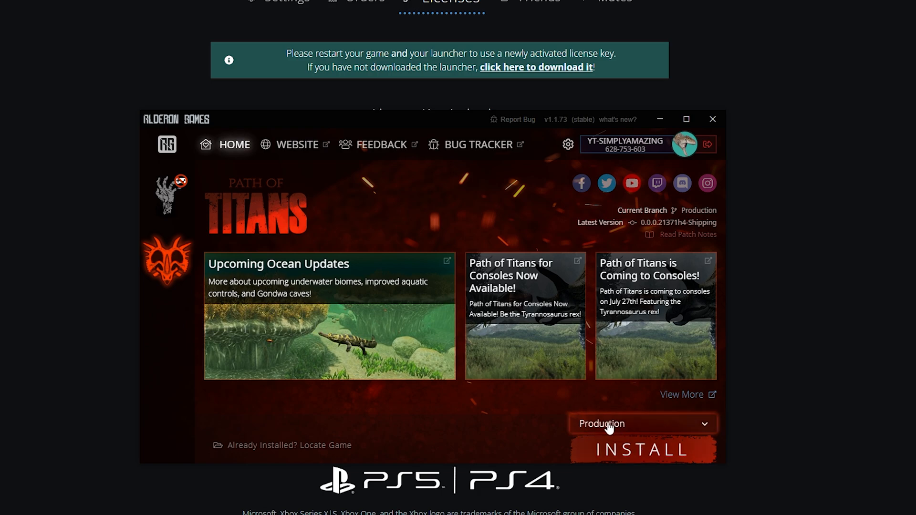
- Change the Path of Titans branch from Production to Public Test Branch in the launcher
click(642, 424)
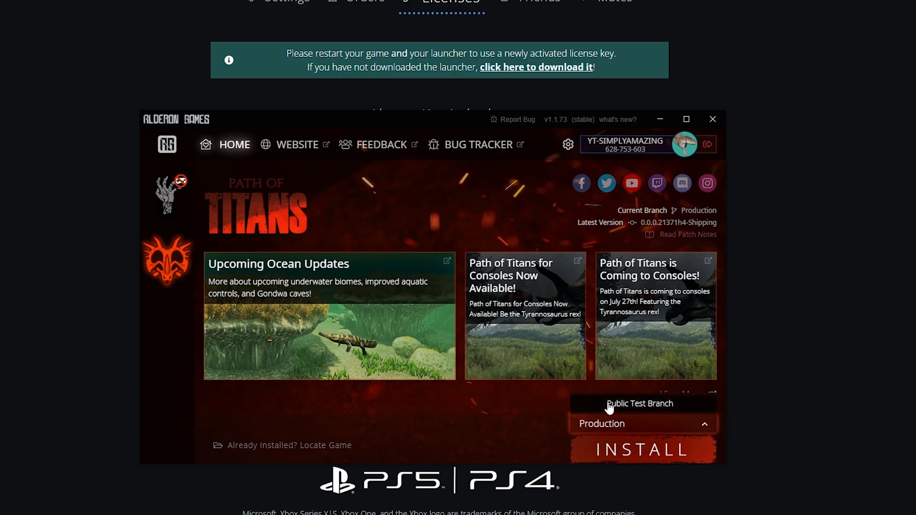
click(640, 403)
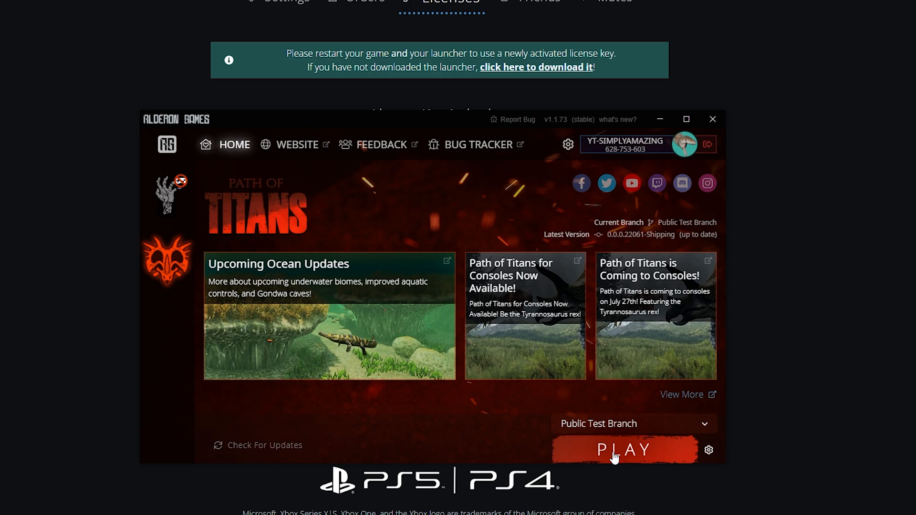
mouse_move(643, 455)
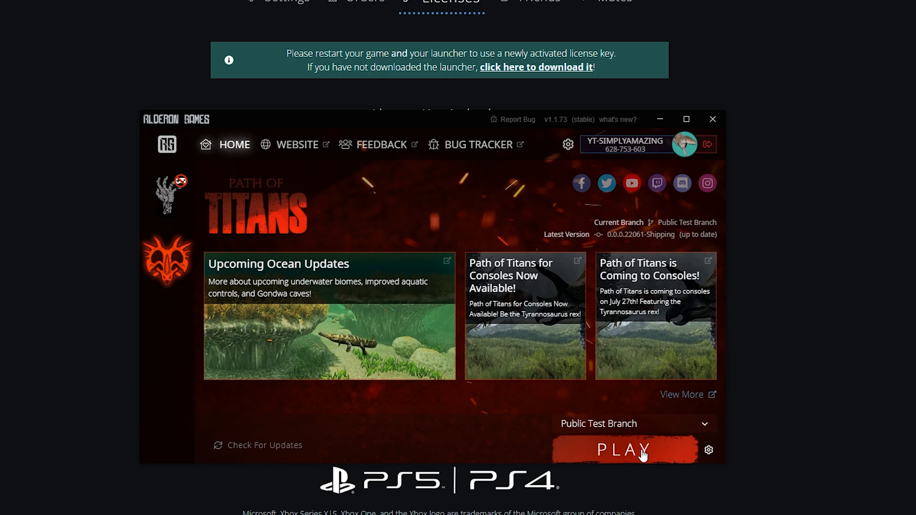
mouse_move(672, 454)
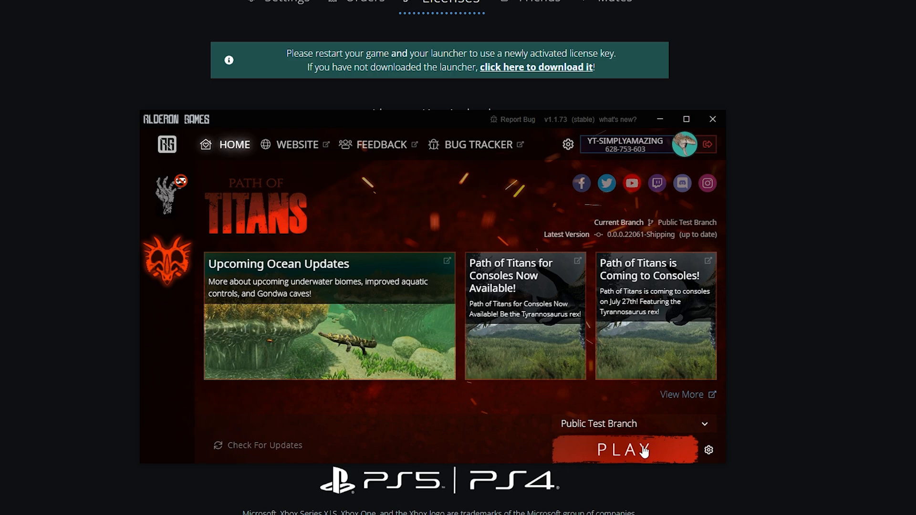
mouse_move(602, 397)
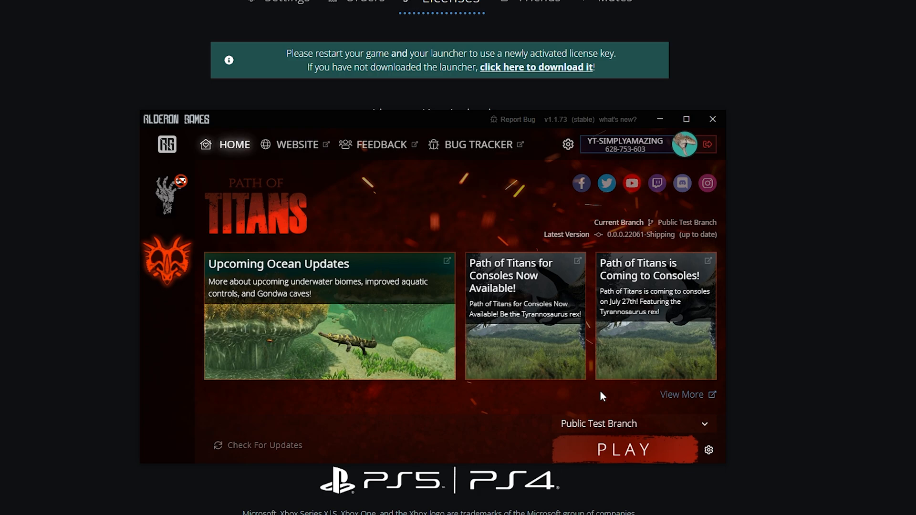
mouse_move(608, 424)
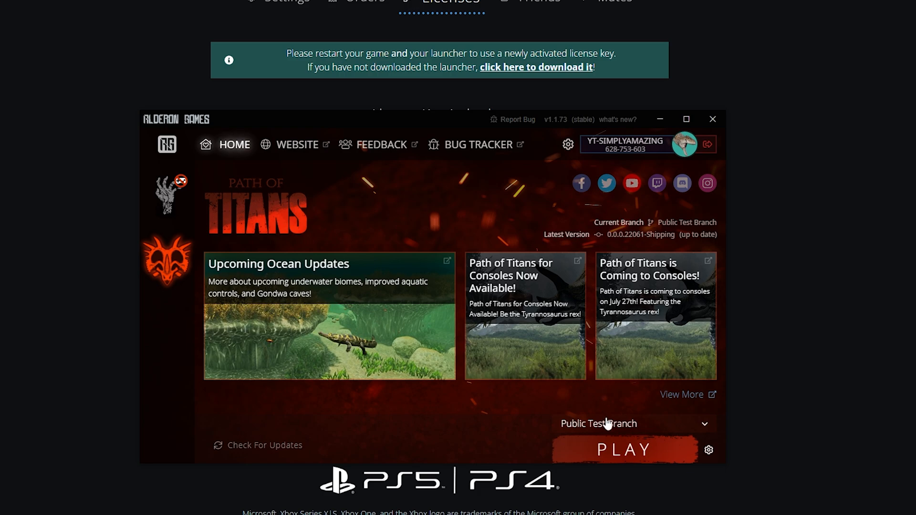
mouse_move(615, 393)
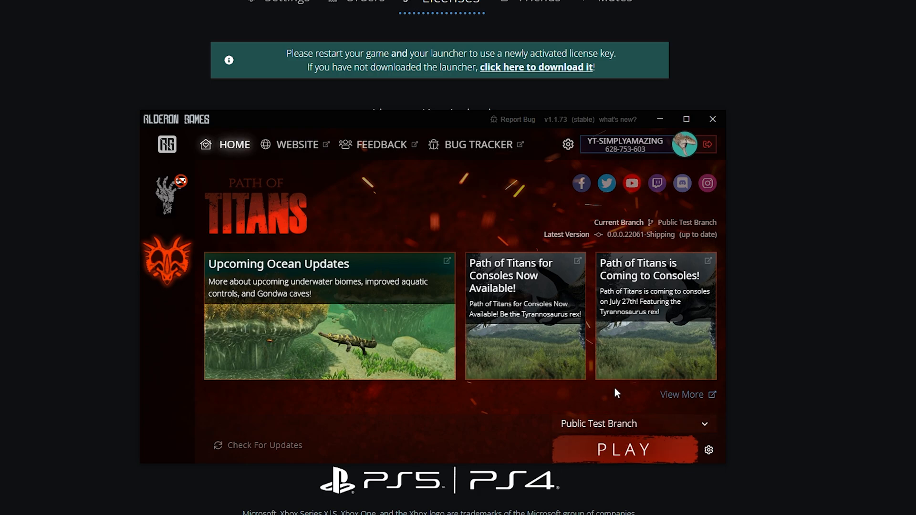
mouse_move(487, 401)
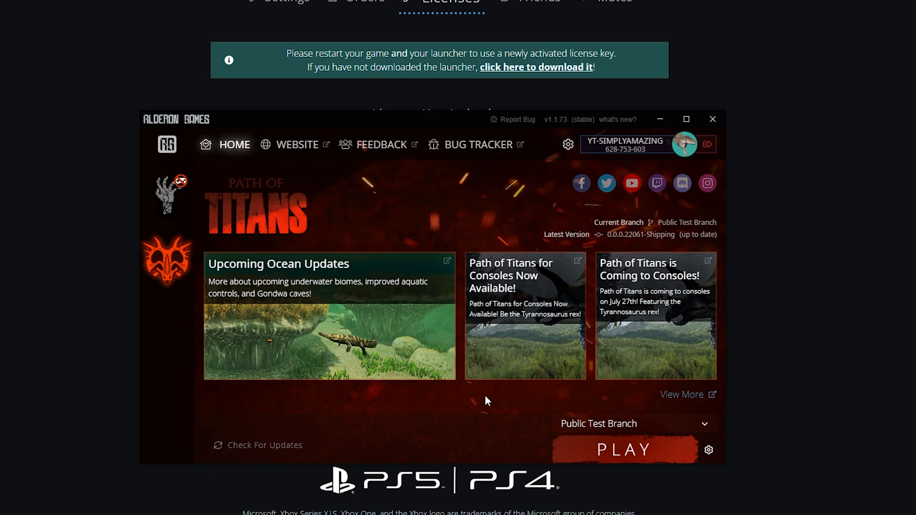
mouse_move(484, 399)
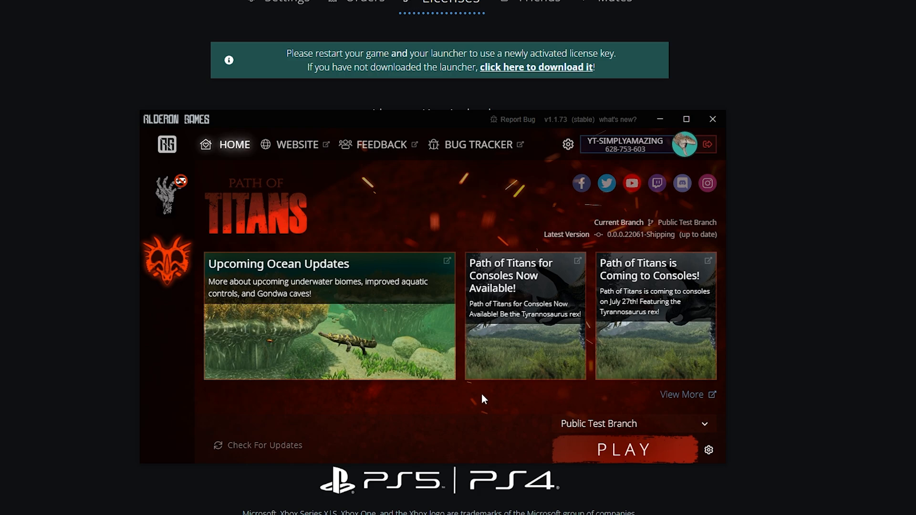